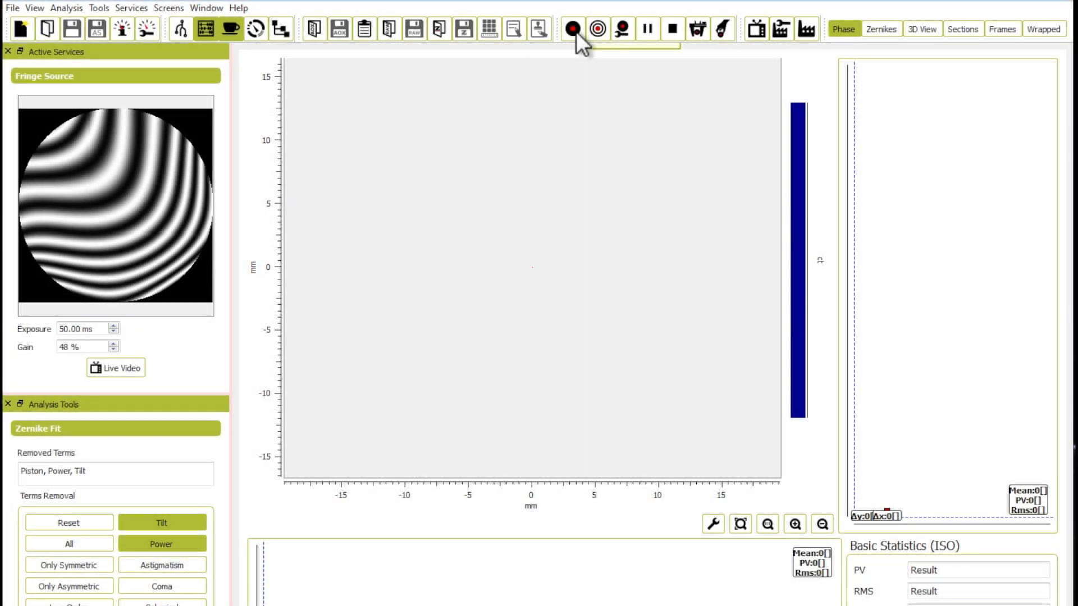
- Acquire a phase measurement from the live fringes, giving PV 2.344 fr and RMS 0.330 fr
left_click(571, 30)
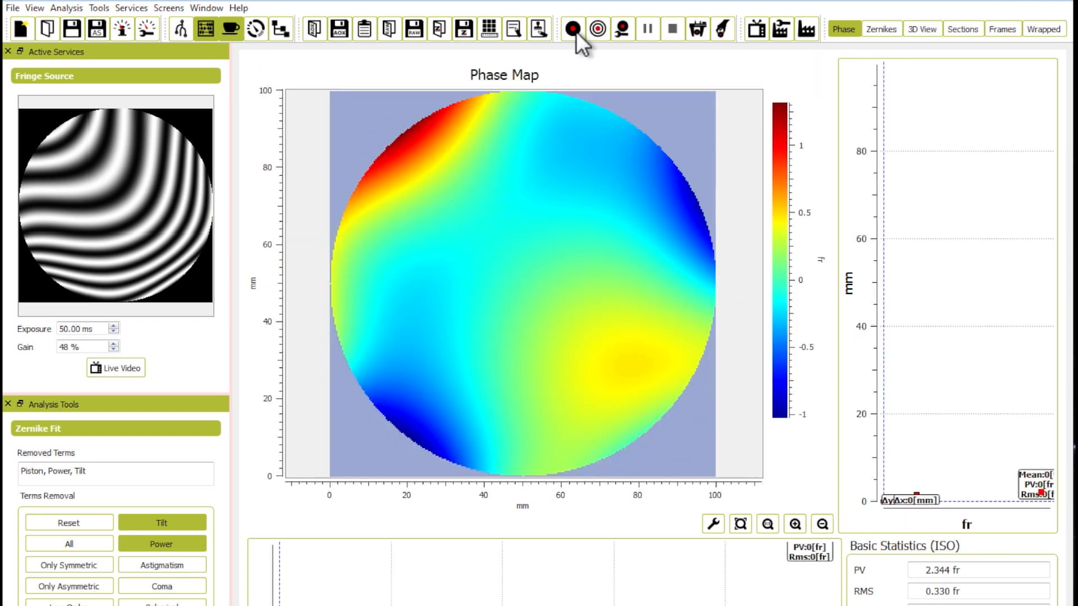
- Switch between the first, another and the fourth measurement tabs to compare phase maps
left_click(573, 29)
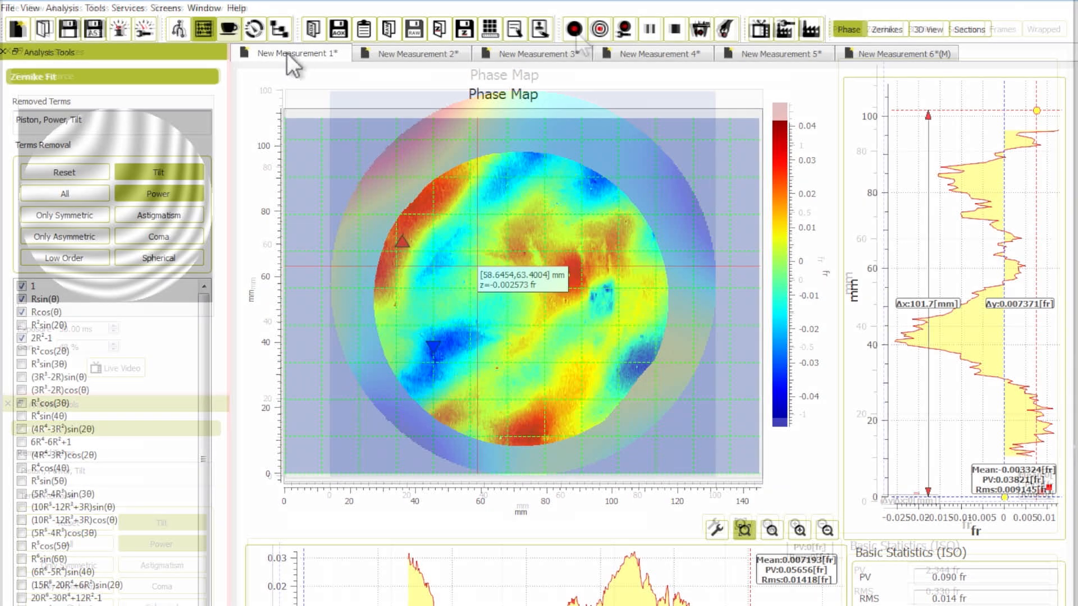
left_click(417, 53)
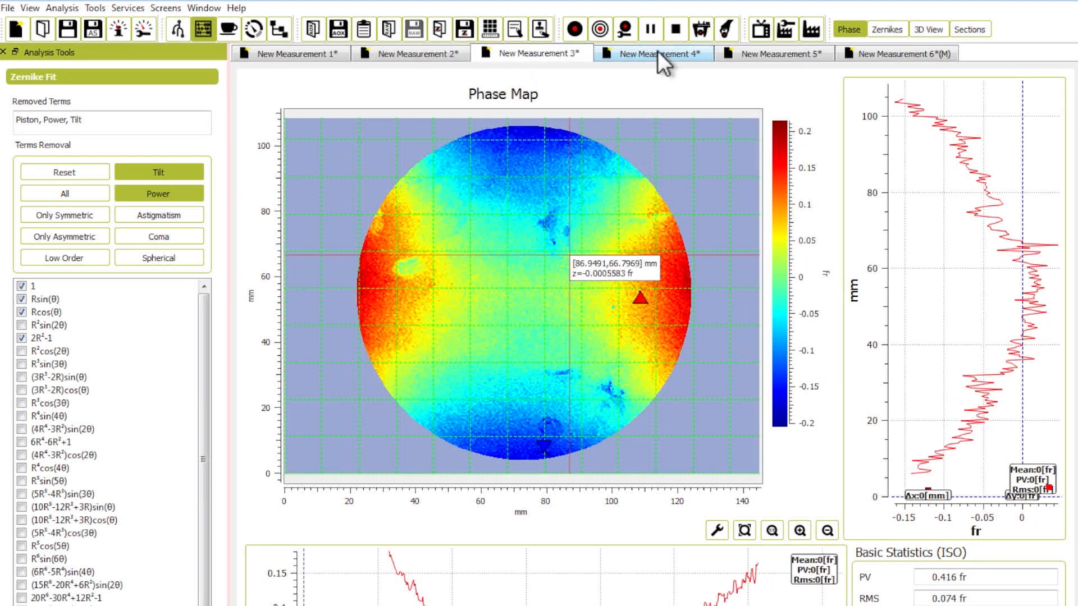
left_click(773, 53)
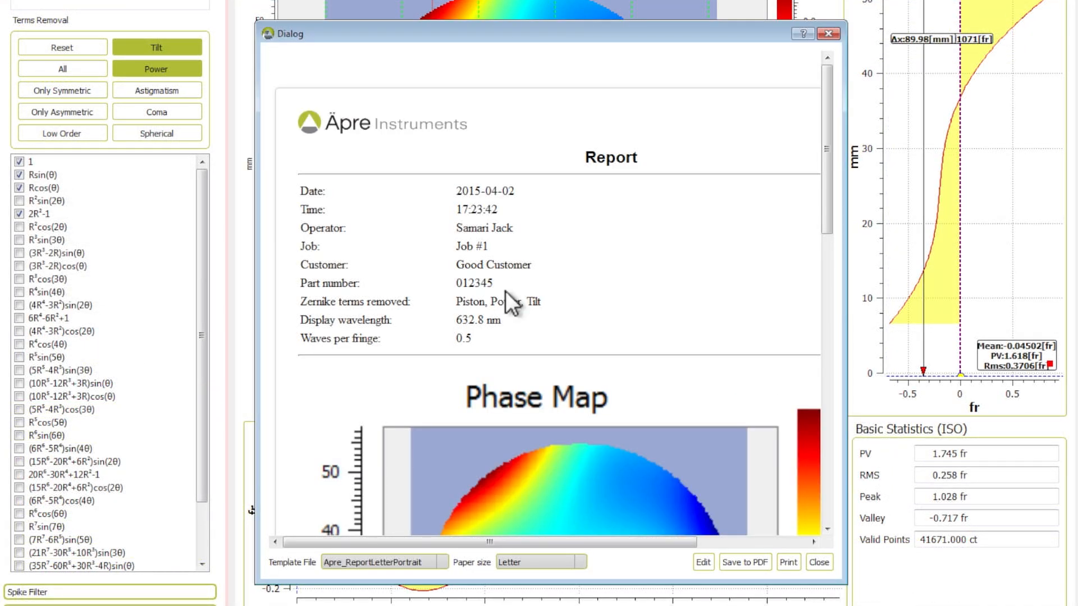
- Scroll through the generated report's job details, removed Zernike terms and phase map
scroll("down", 3)
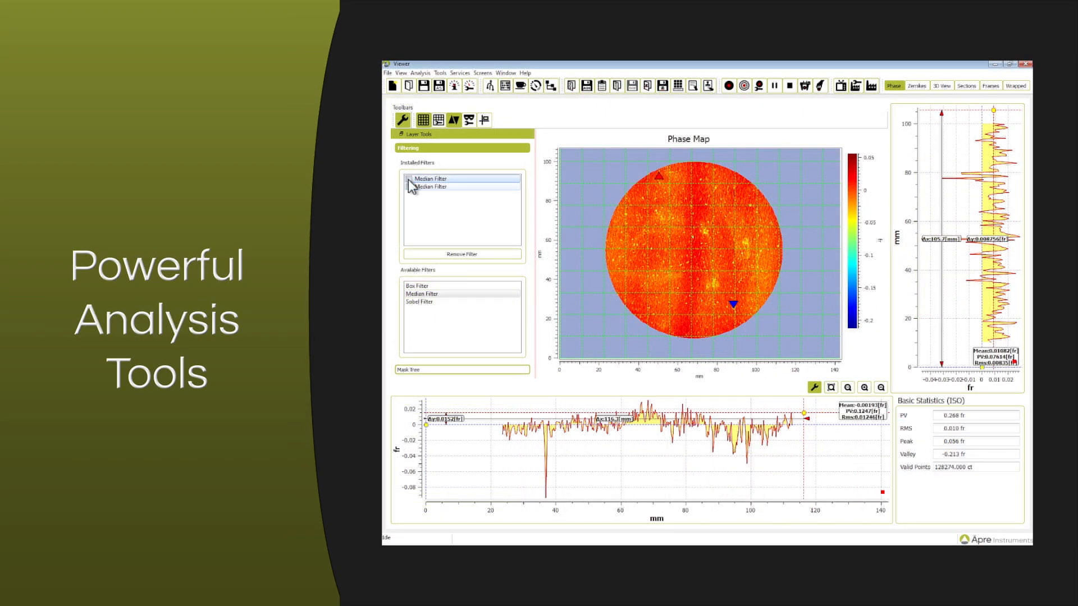
- Select the installed Median Filter, then view the ANSI Zernike term table
left_click(917, 86)
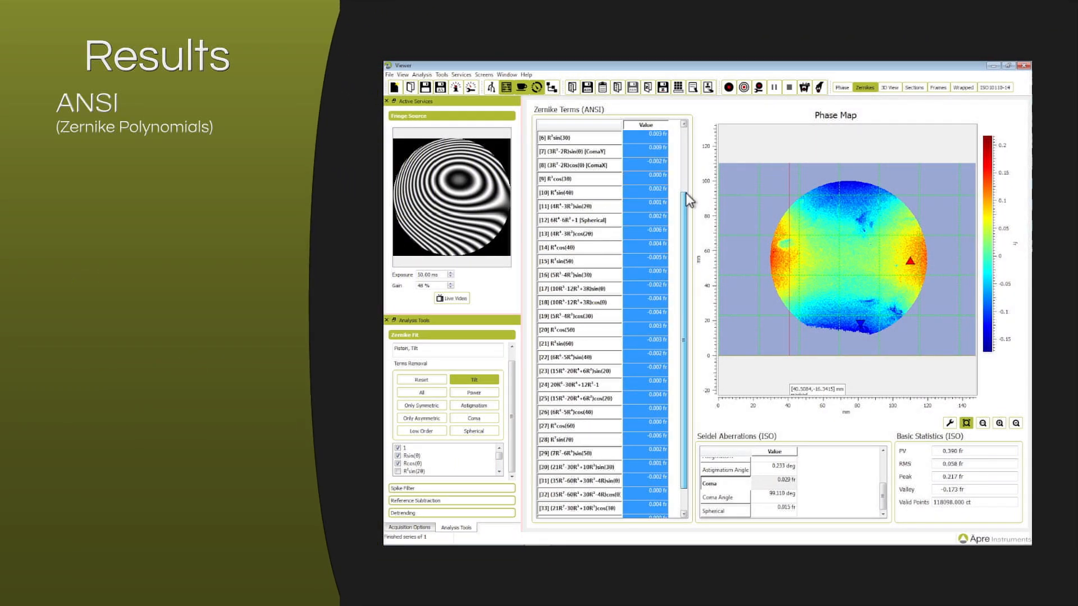
left_click(962, 87)
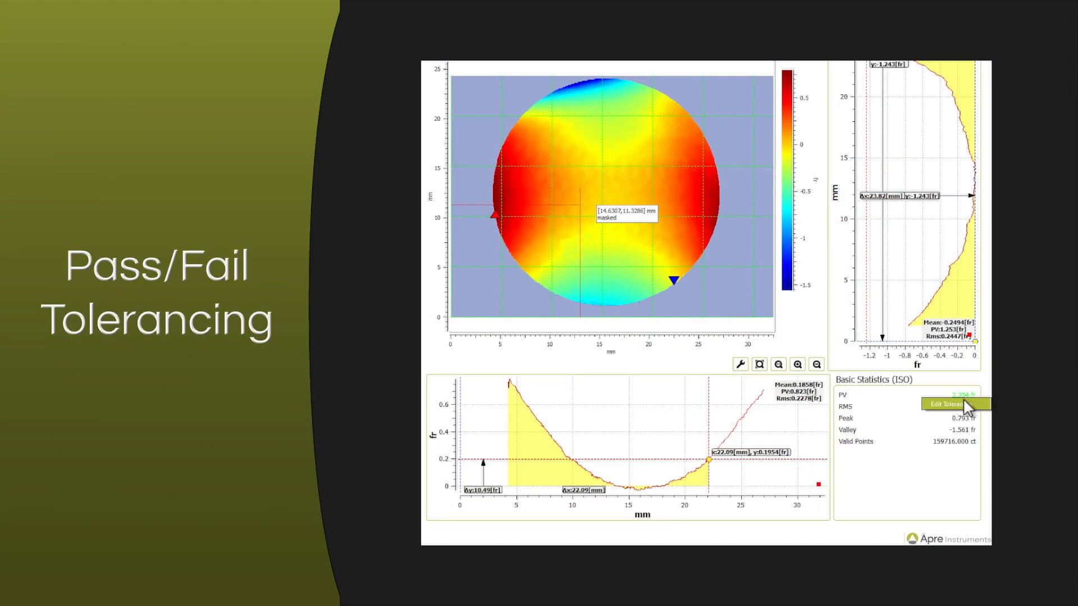
- Set a low-pass pass/fail tolerance on PV and accept it
left_click(949, 404)
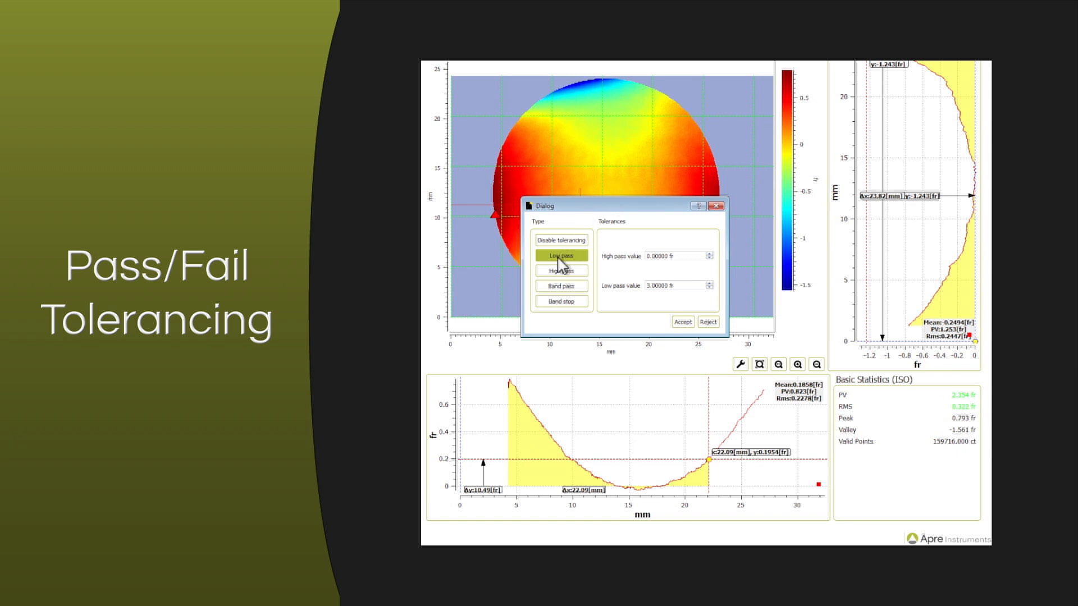
left_click(561, 239)
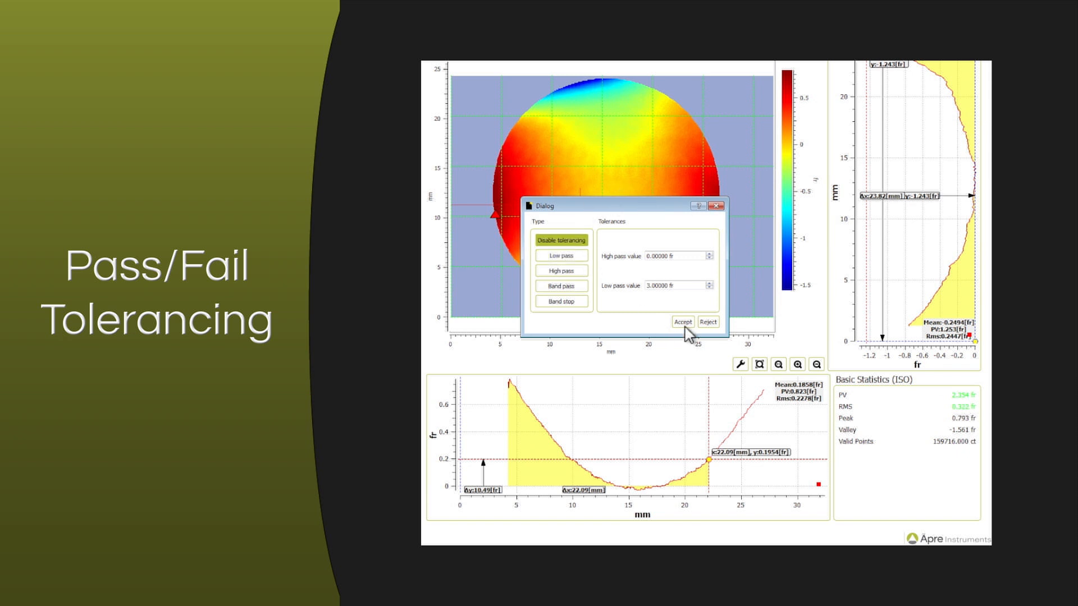
left_click(681, 321)
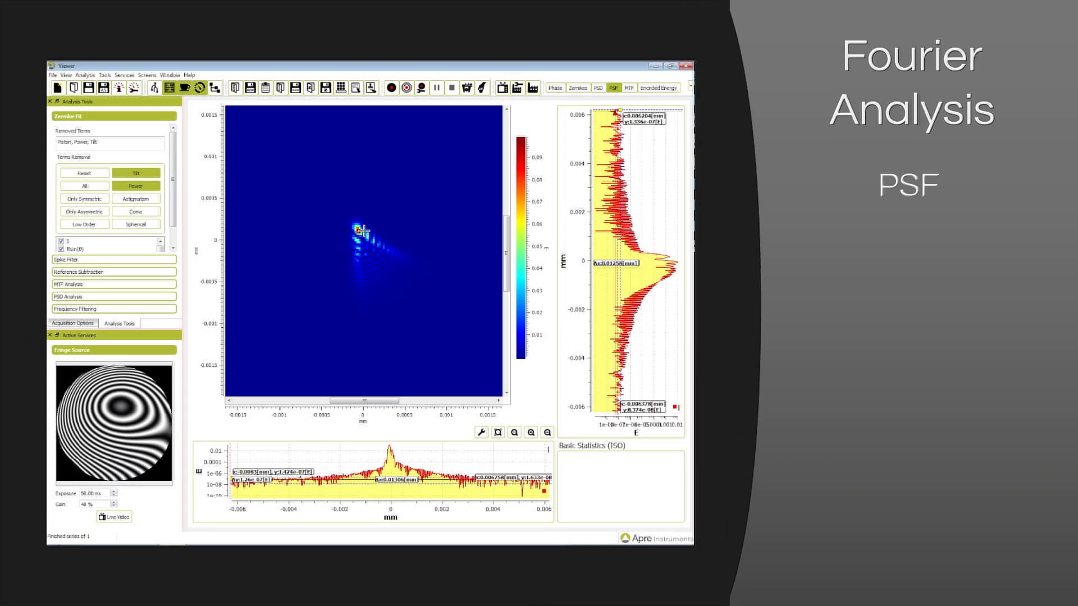
- View the MTF curves, the PSD plots, then the next result tab
left_click(628, 87)
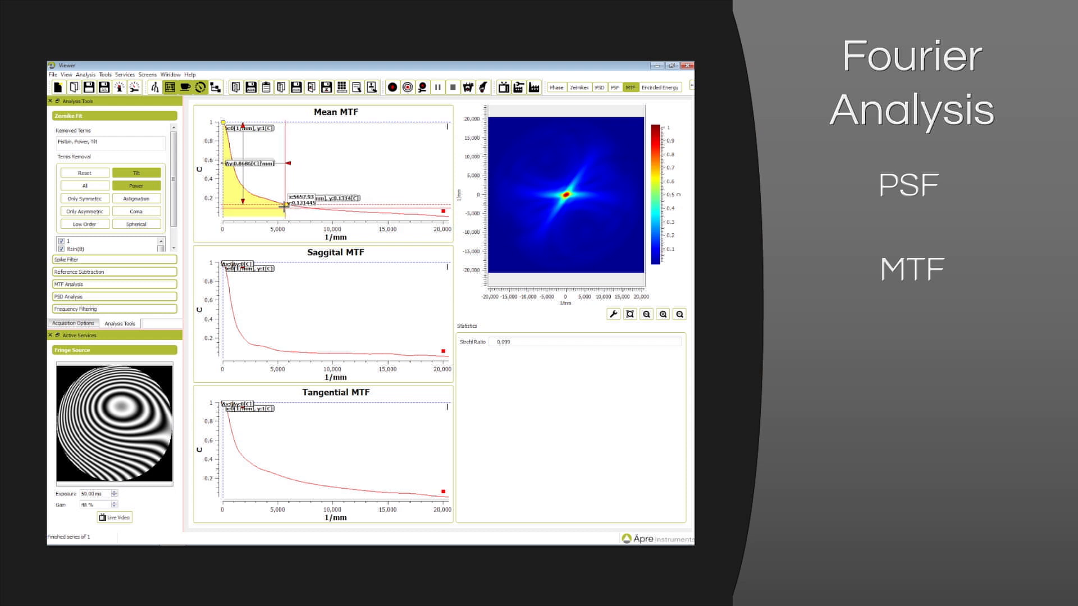
left_click(599, 87)
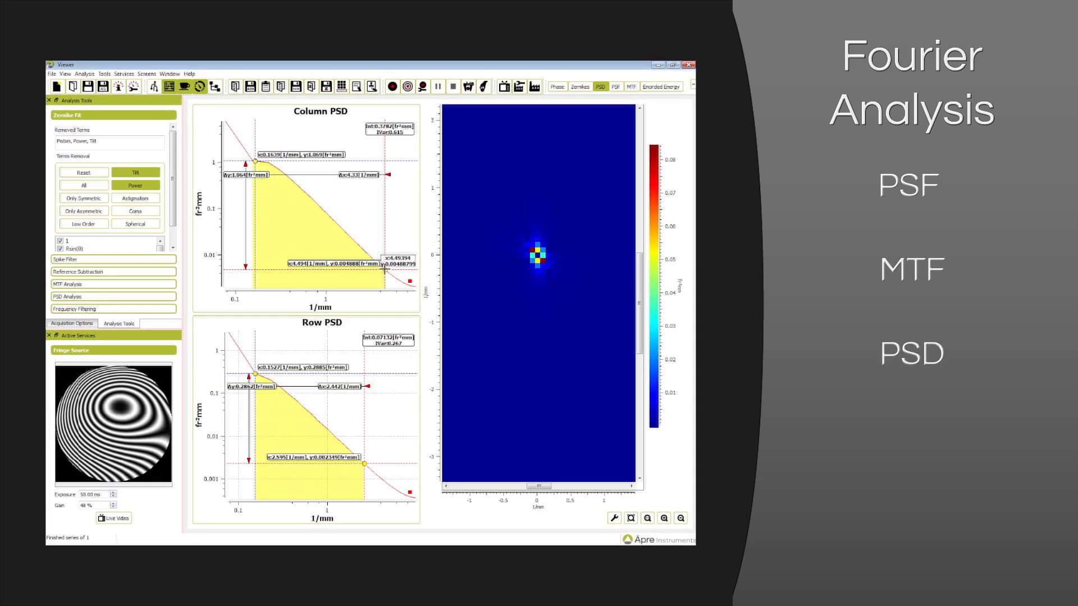
left_click(661, 86)
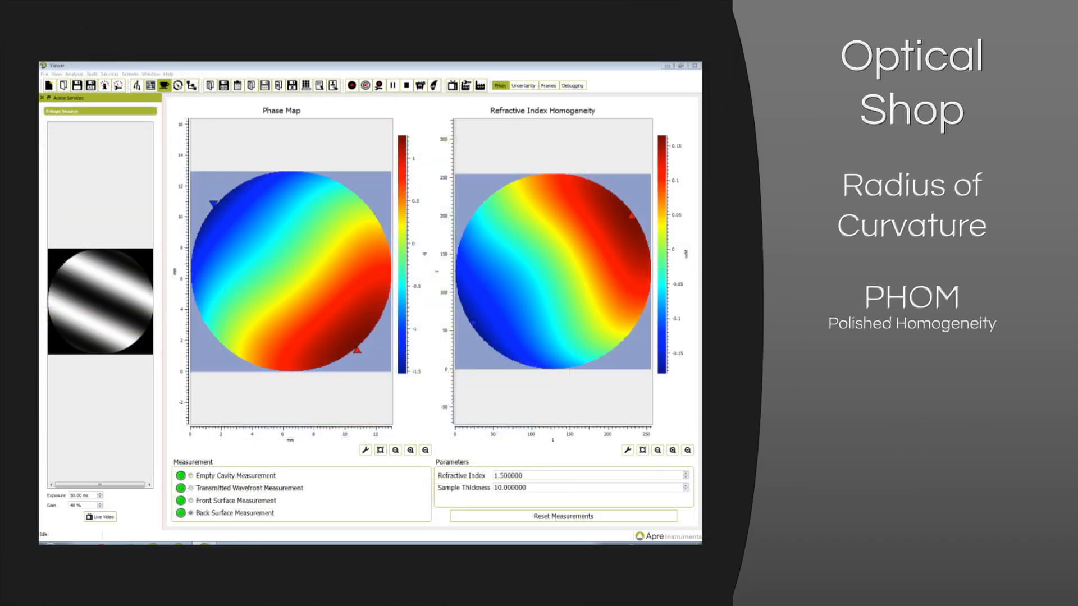
- Show the PHOM Uncertainty tab with its 2.081 ppm estimated uncertainty
left_click(524, 86)
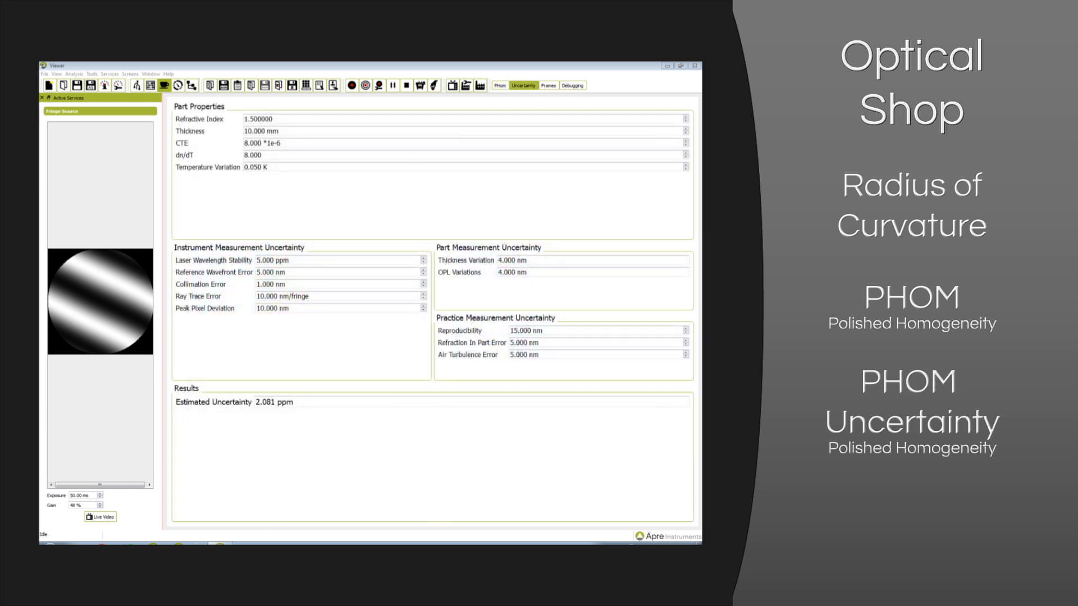